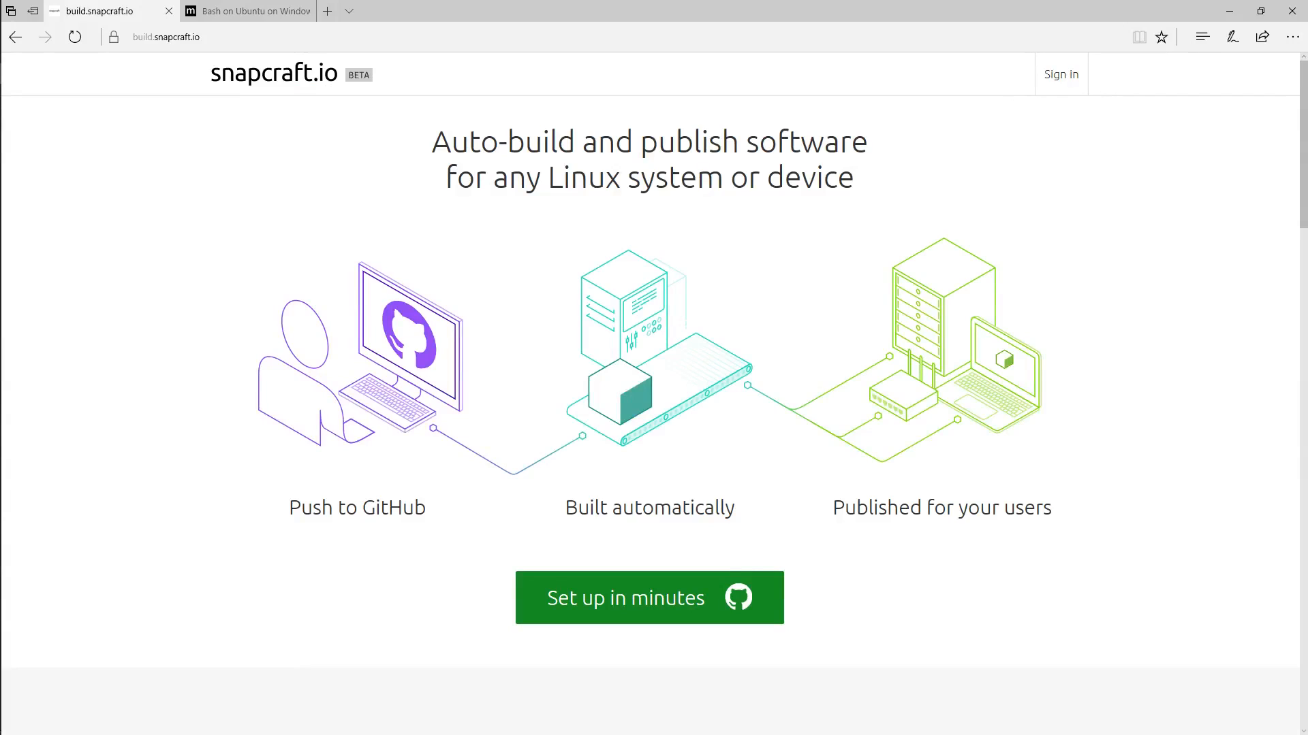
Step: Switch to the 'Bash on Ubuntu on Windows' article and start typing a command in Bash
{"action": "left_click", "coordinate": [246, 11]}
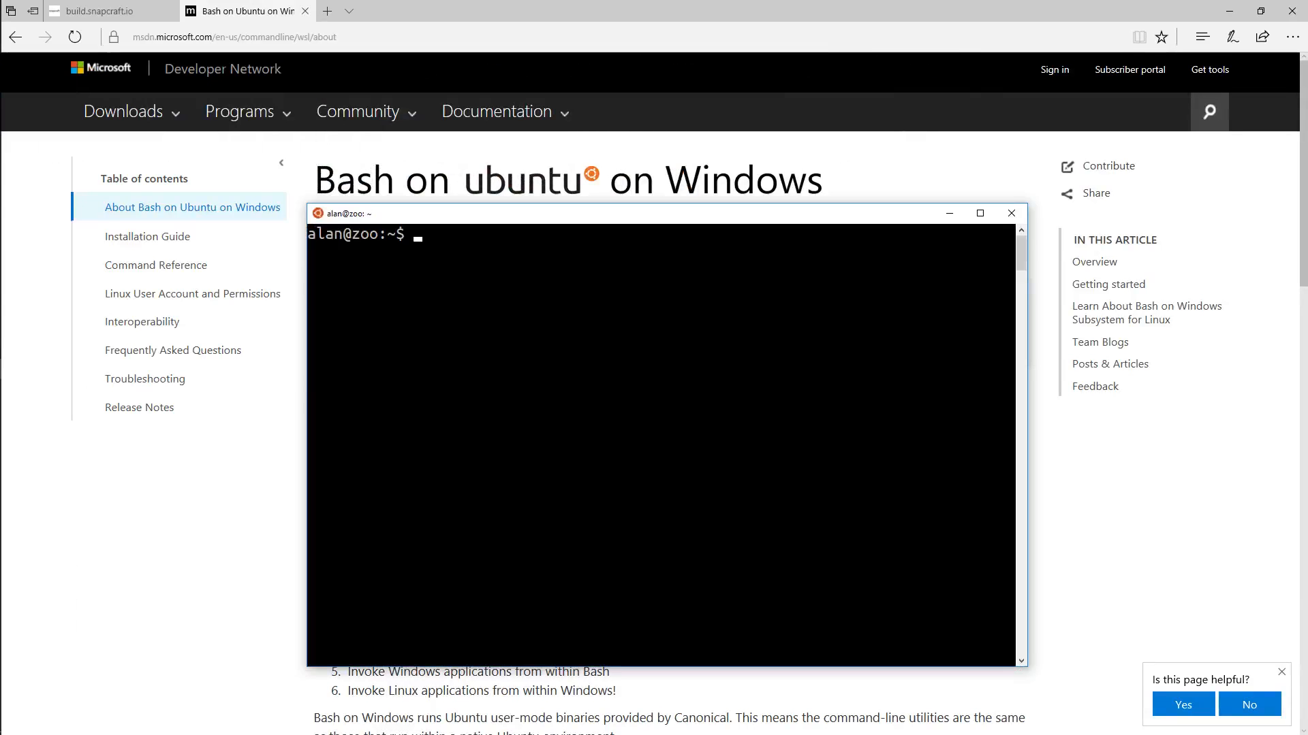
{"action": "type", "text": "lsb_relea"}
{"action": "type", "text": "snapcraft -"}
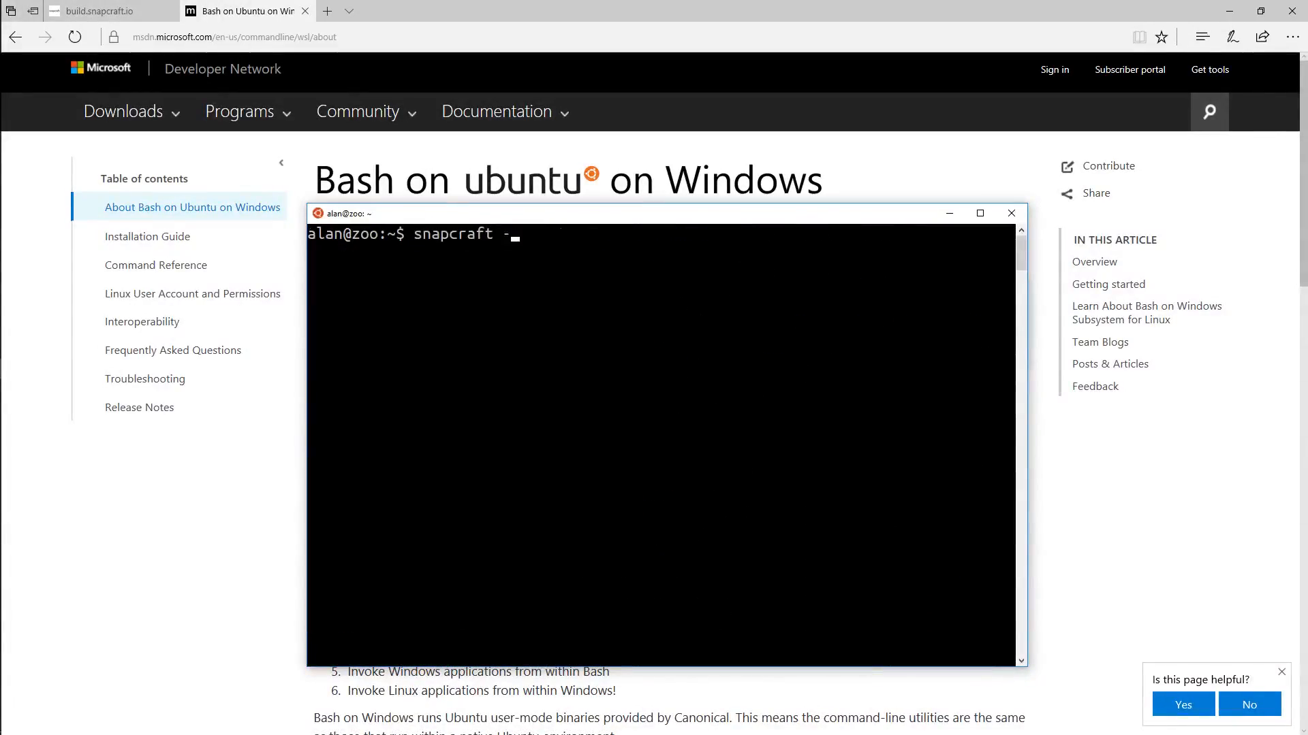
Step: Run 'snapcraft -version' in Bash, which reports version 2.29
{"action": "type", "text": "version"}
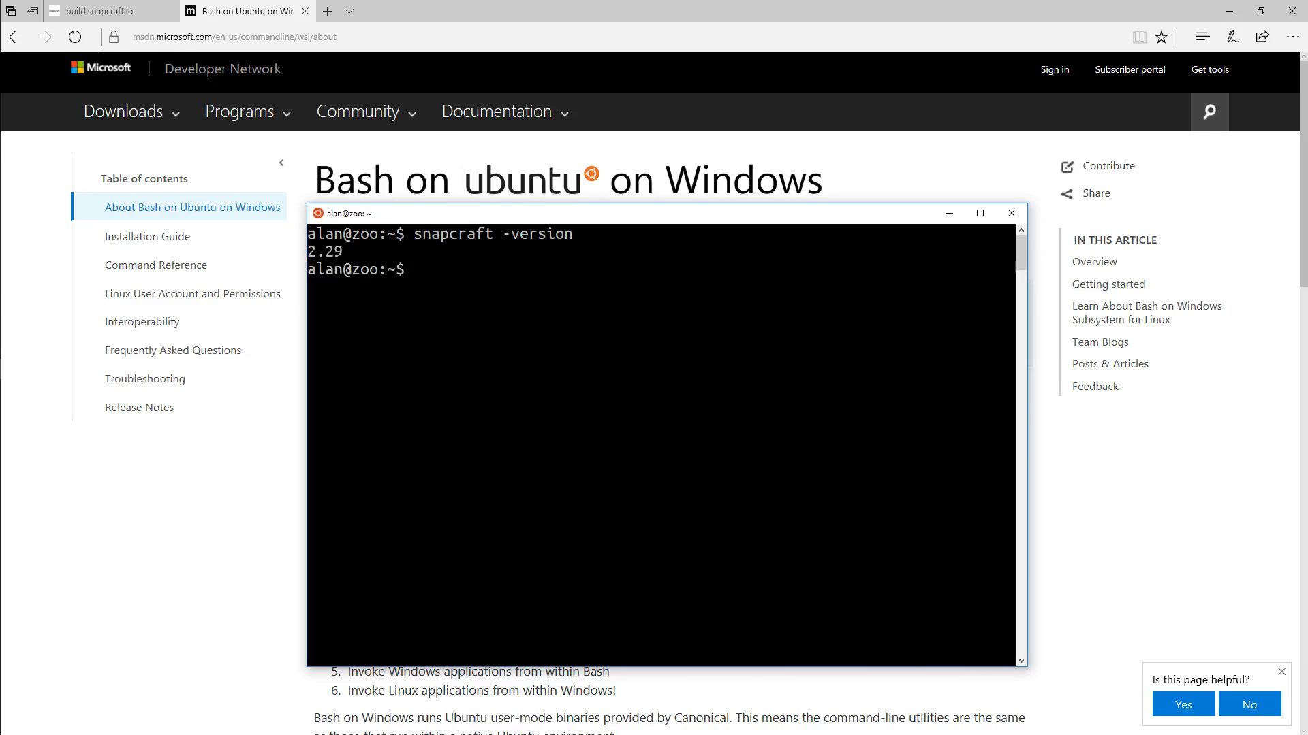